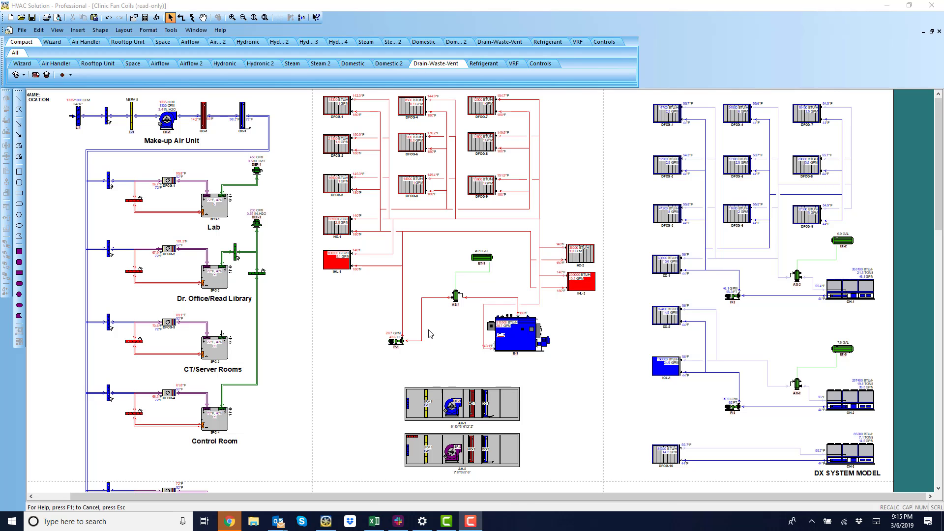
mouse_move(327, 334)
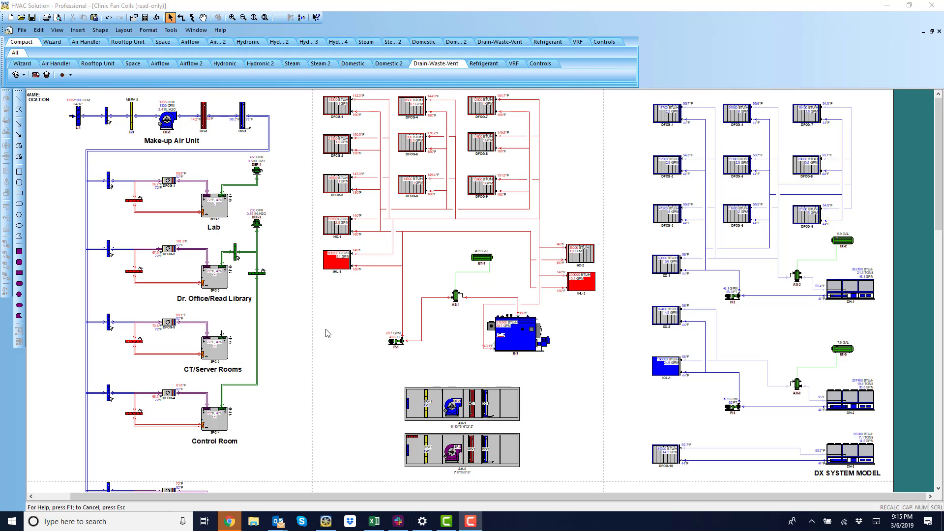
mouse_move(292, 332)
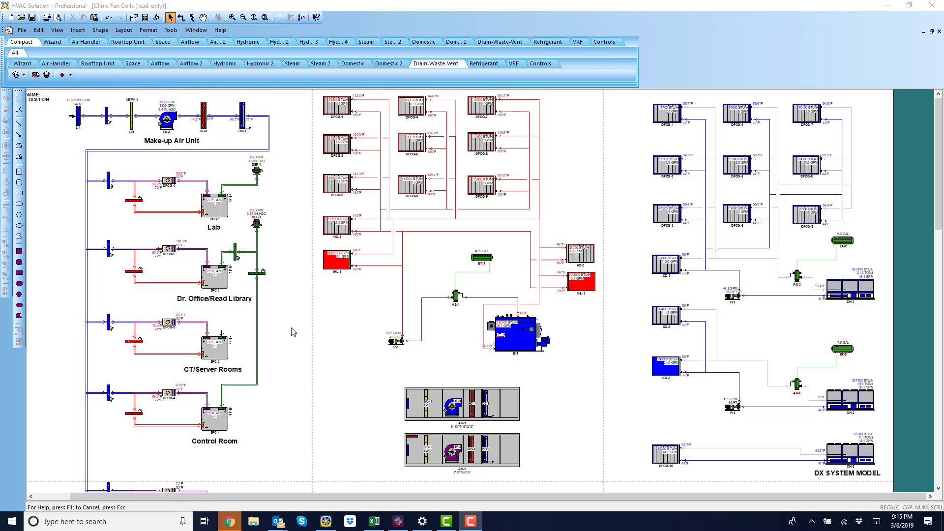
mouse_move(300, 331)
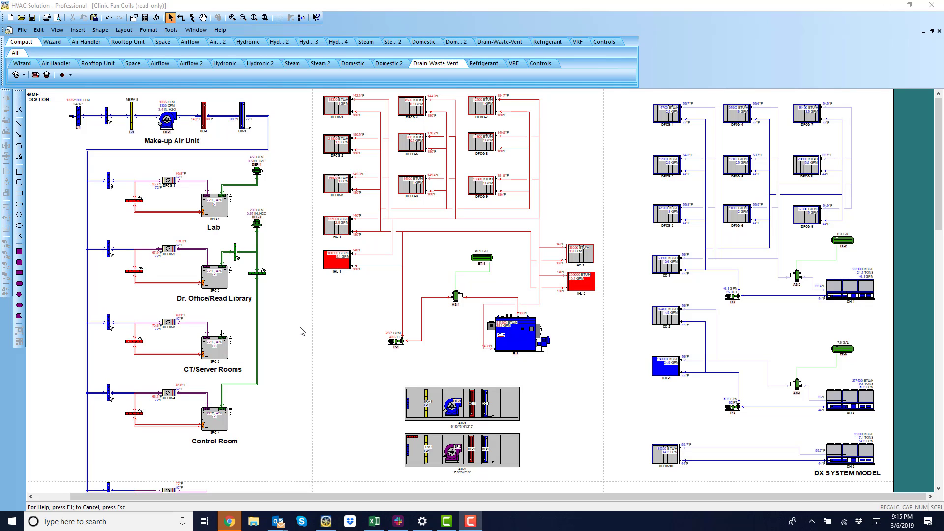
mouse_move(313, 331)
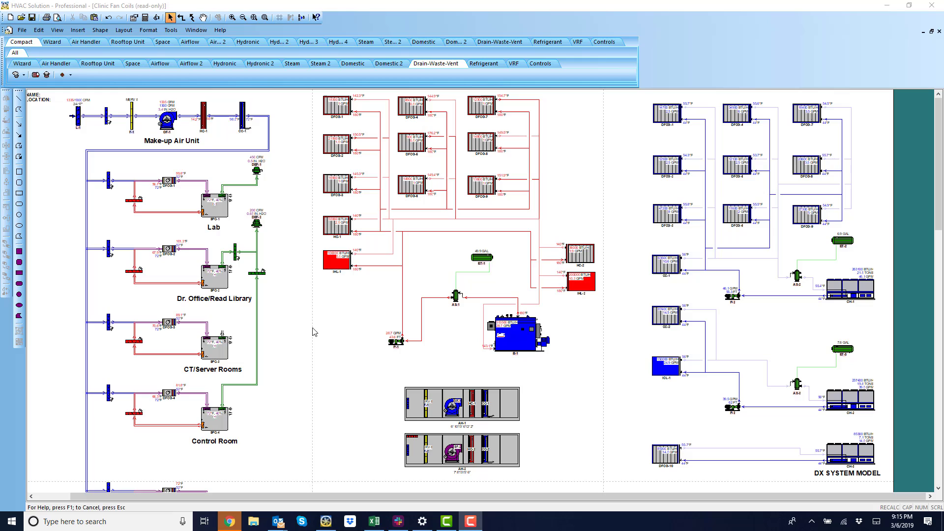
mouse_move(412, 179)
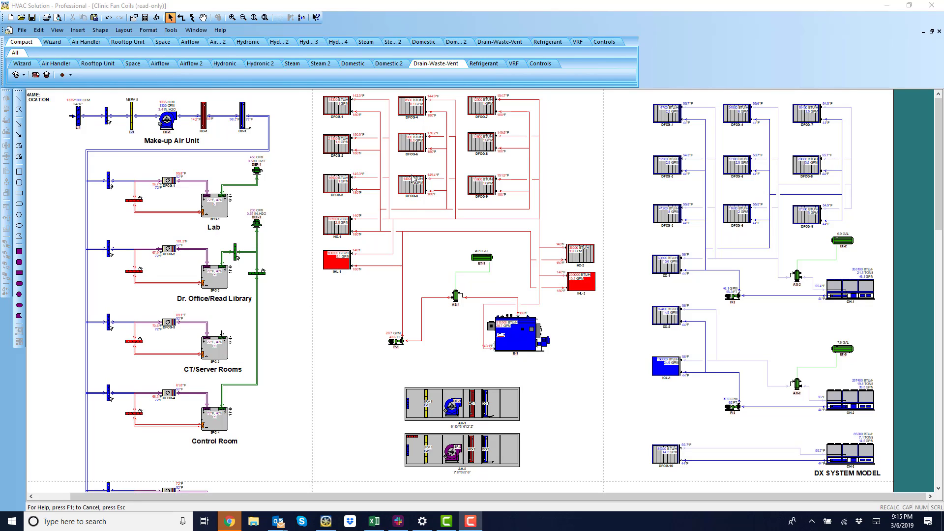
mouse_move(295, 300)
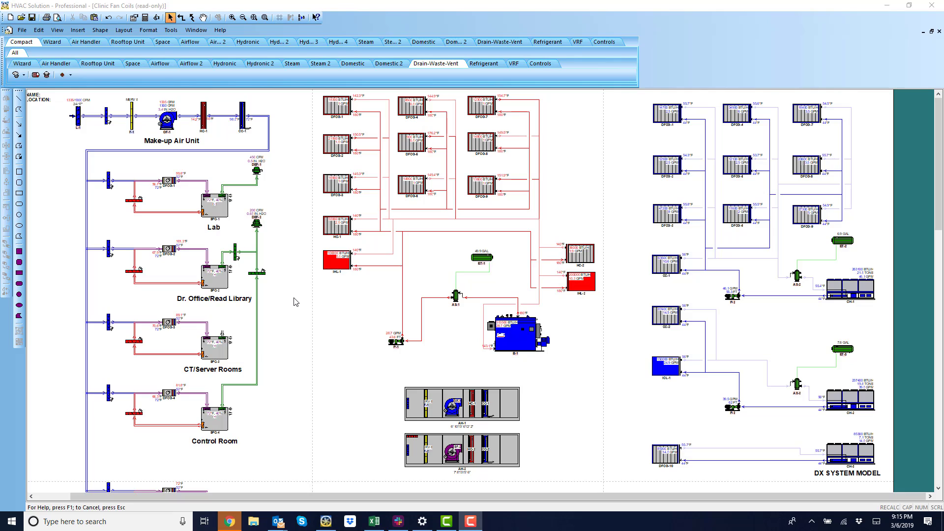
mouse_move(187, 209)
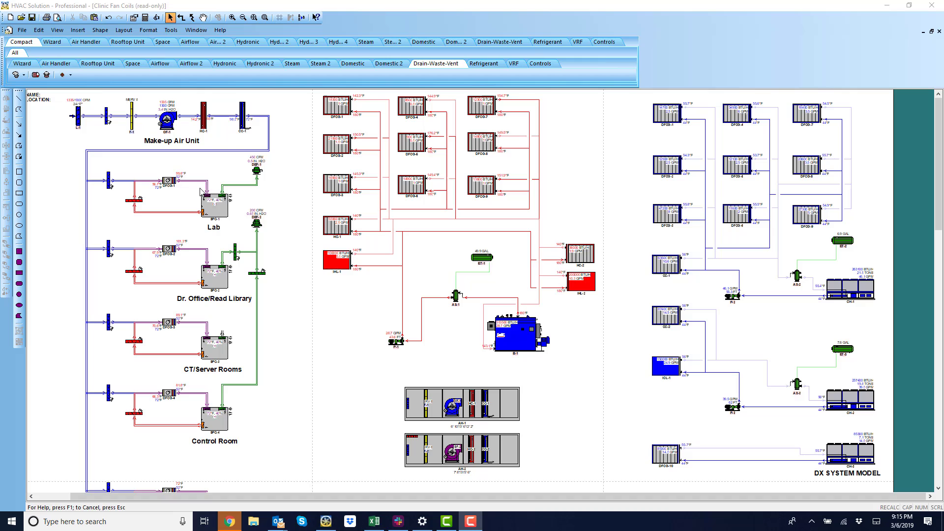
Step: Open the Small Hospital example from Commercial Projects > Hospital in the example browser
click(23, 30)
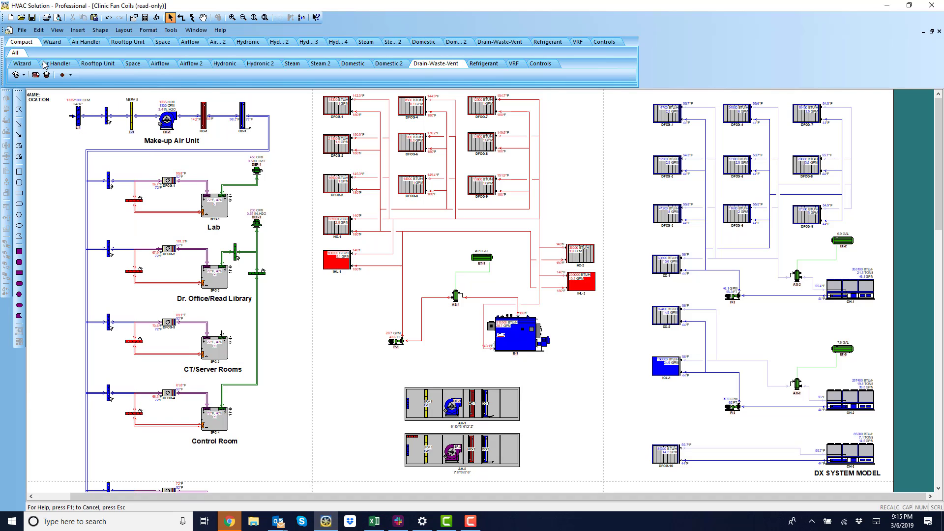
click(21, 17)
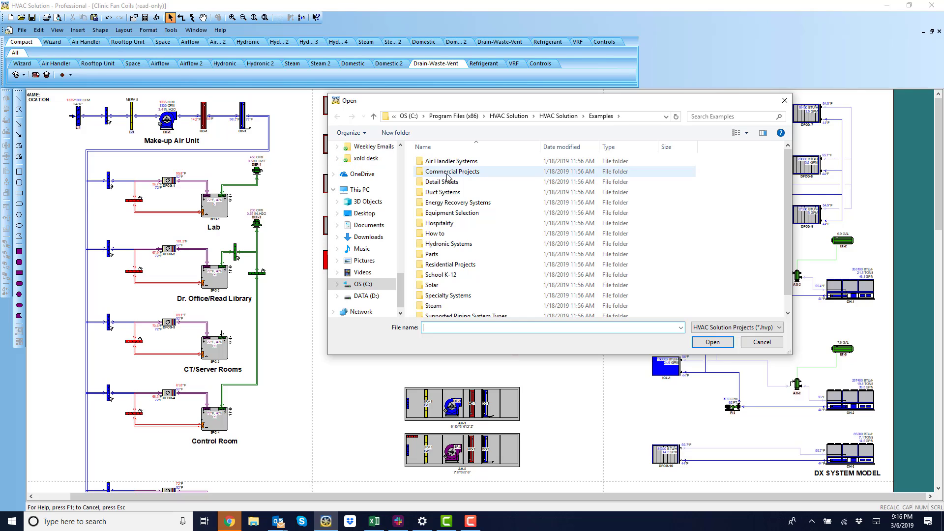
click(451, 172)
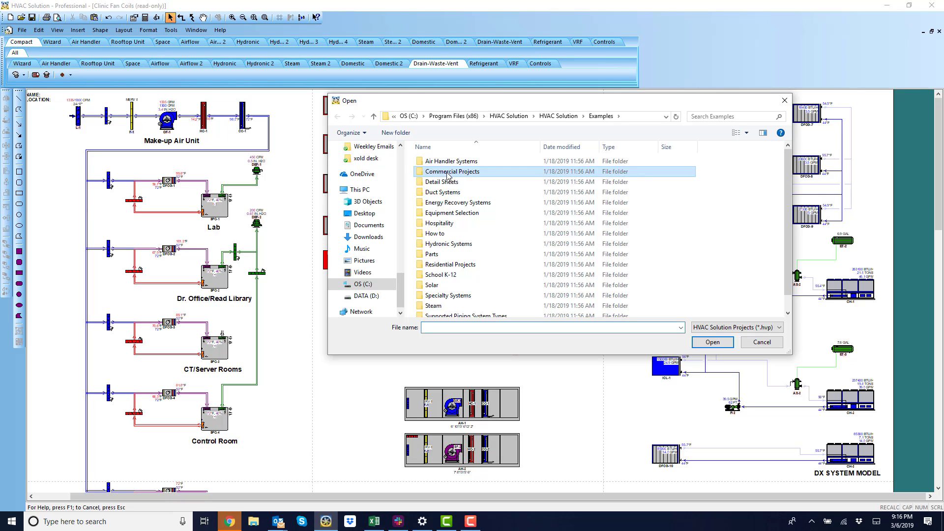
double_click(452, 172)
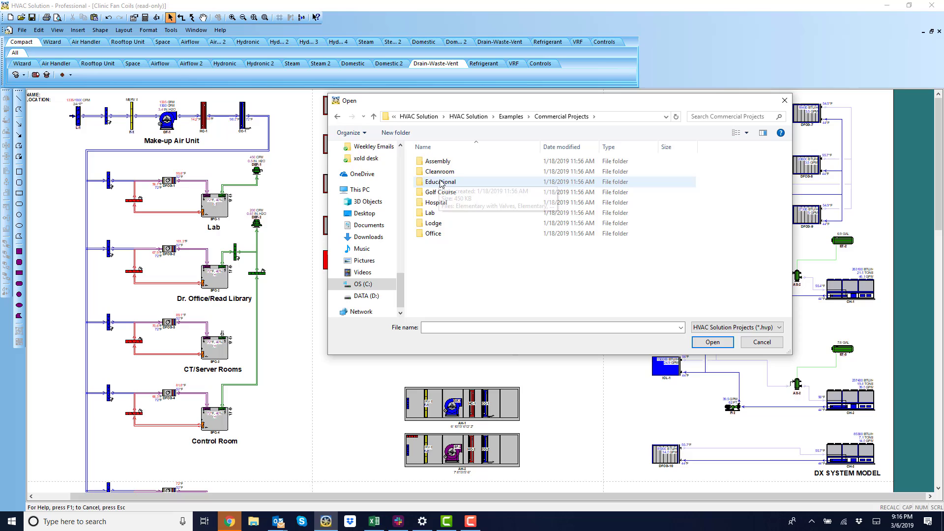
double_click(436, 202)
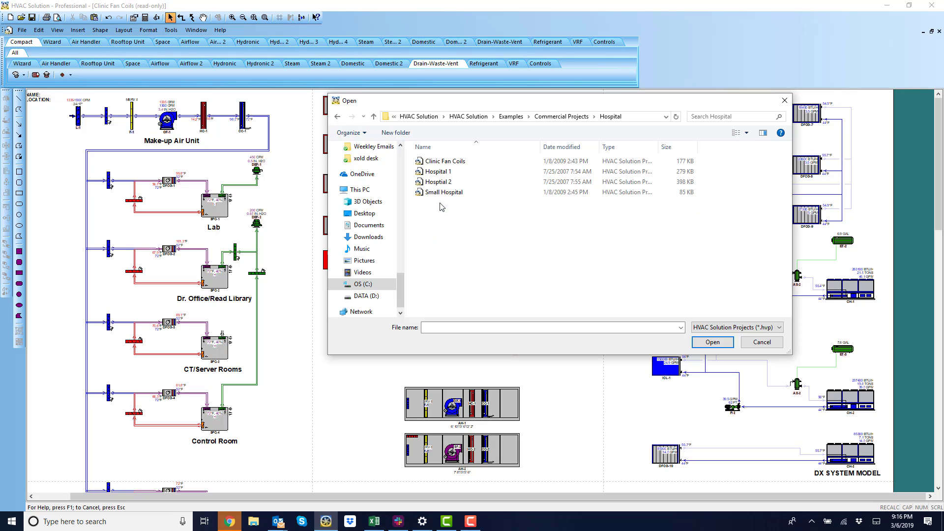
click(446, 161)
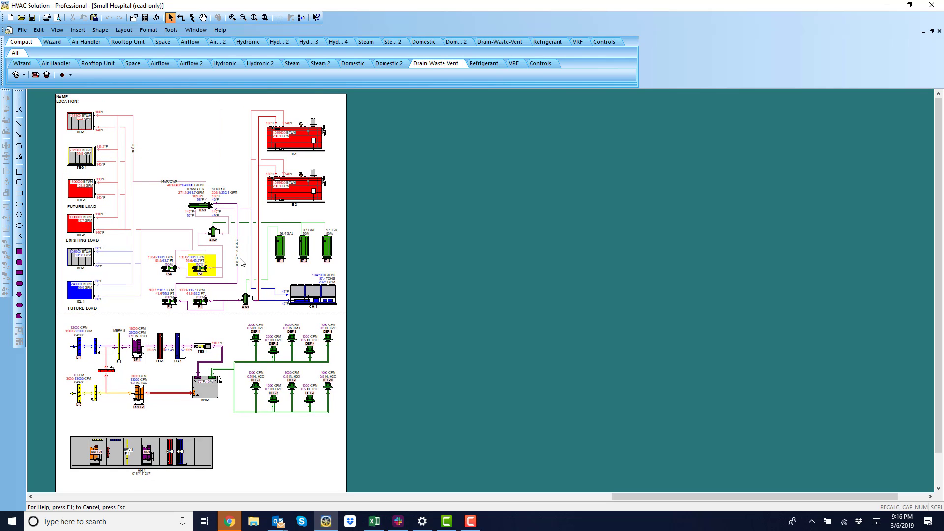
Step: Switch from Small Hospital to the read-only Clinic Fan Coils window
click(195, 29)
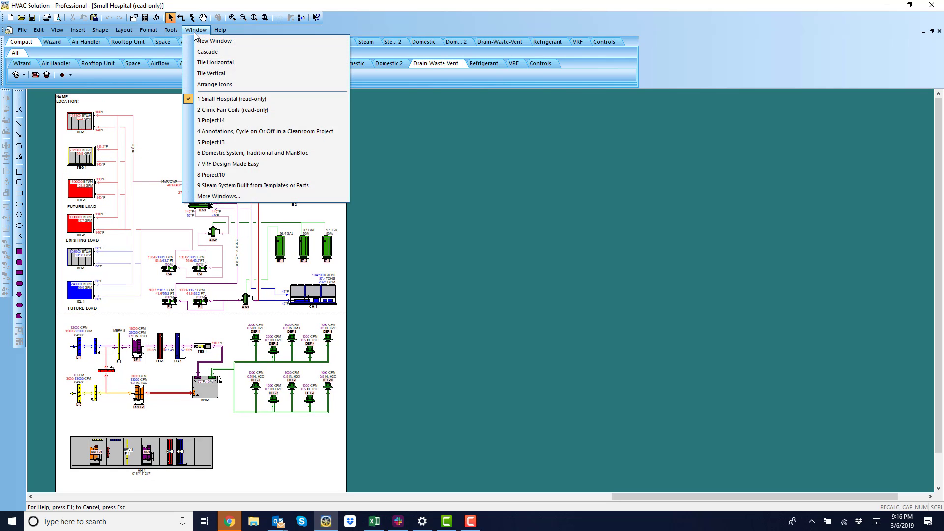
click(236, 110)
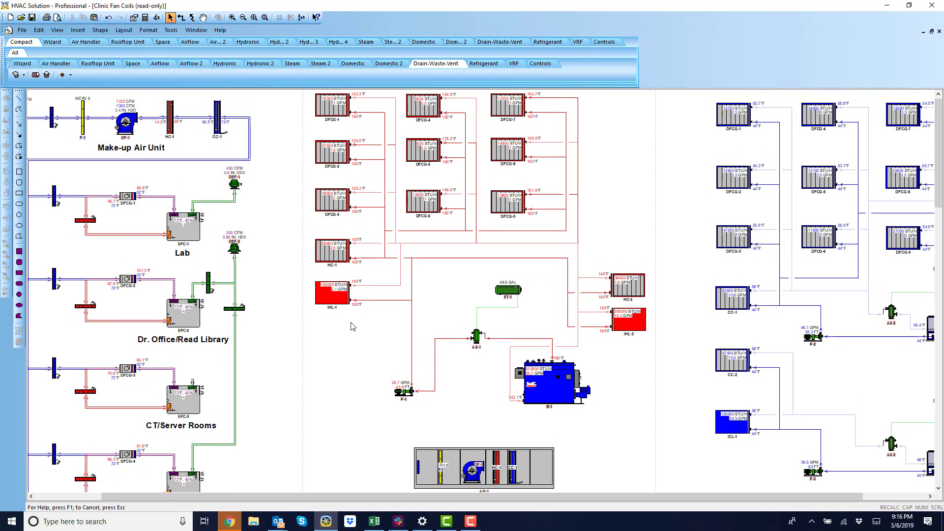
click(172, 117)
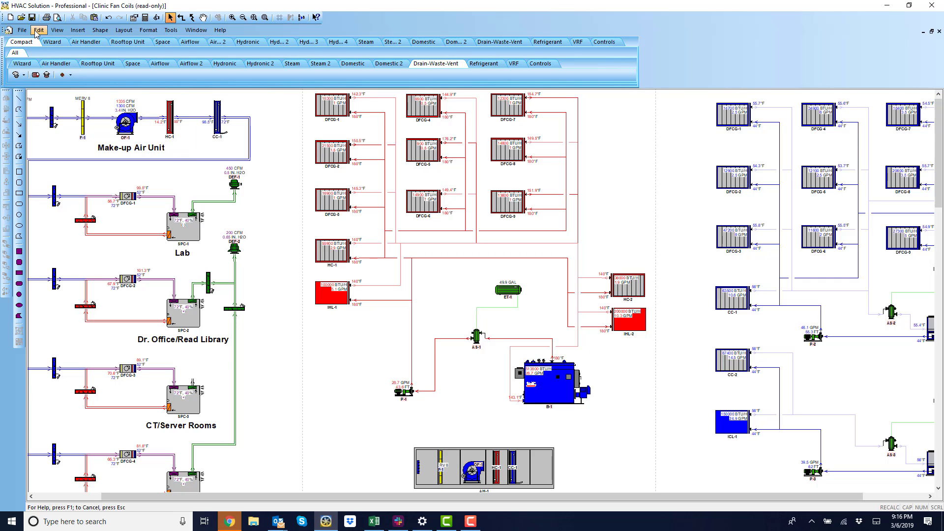
Step: Open the Hydronic Details sheet from the Detail Sheets example folder
click(22, 30)
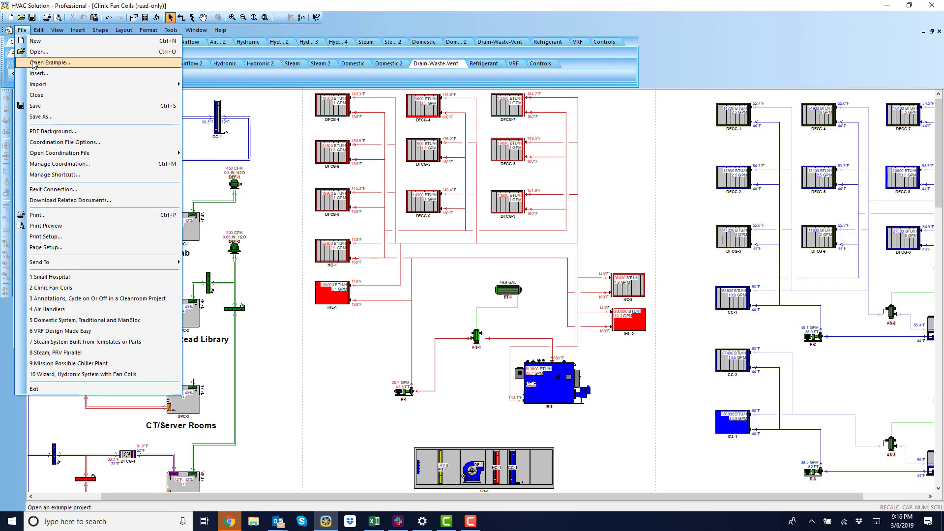
click(50, 62)
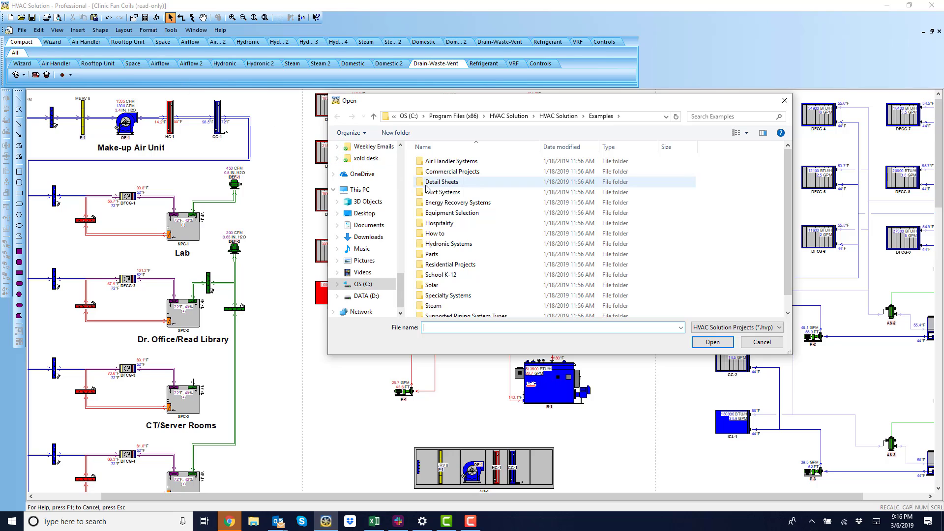
double_click(441, 182)
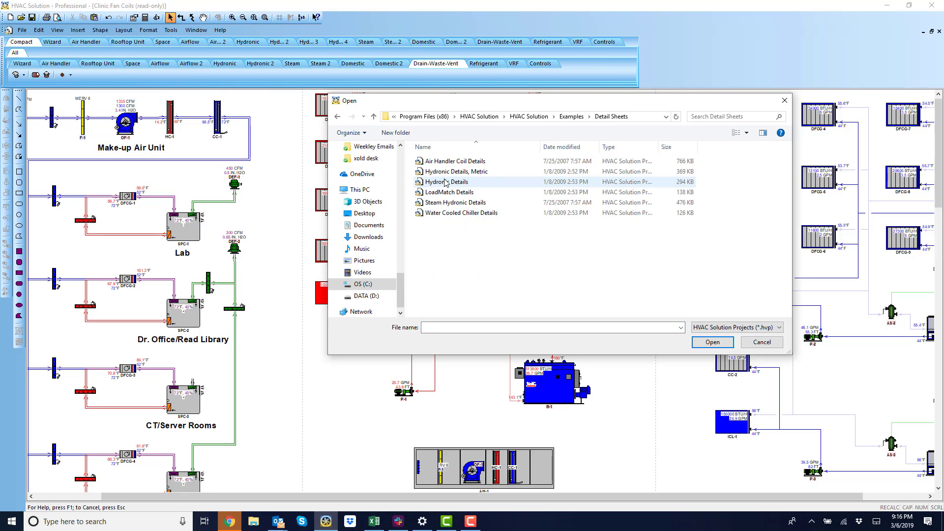
click(448, 181)
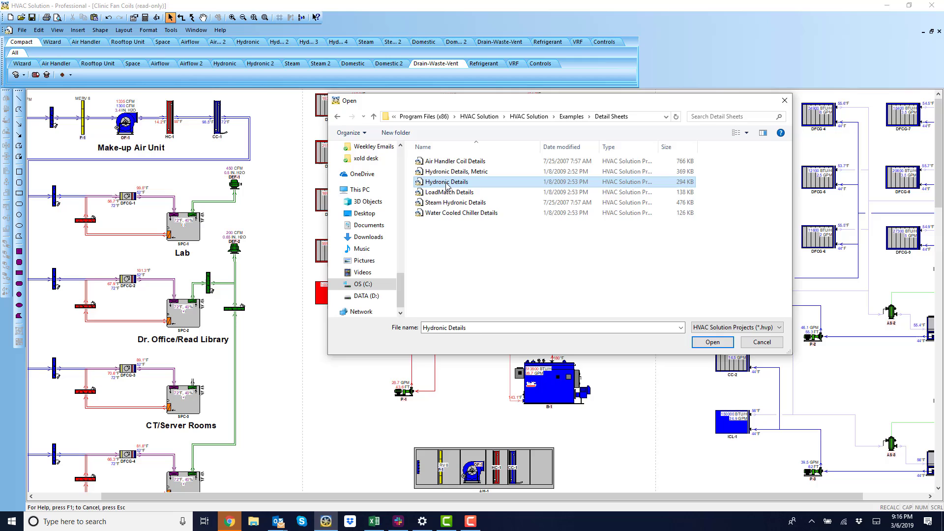
click(711, 342)
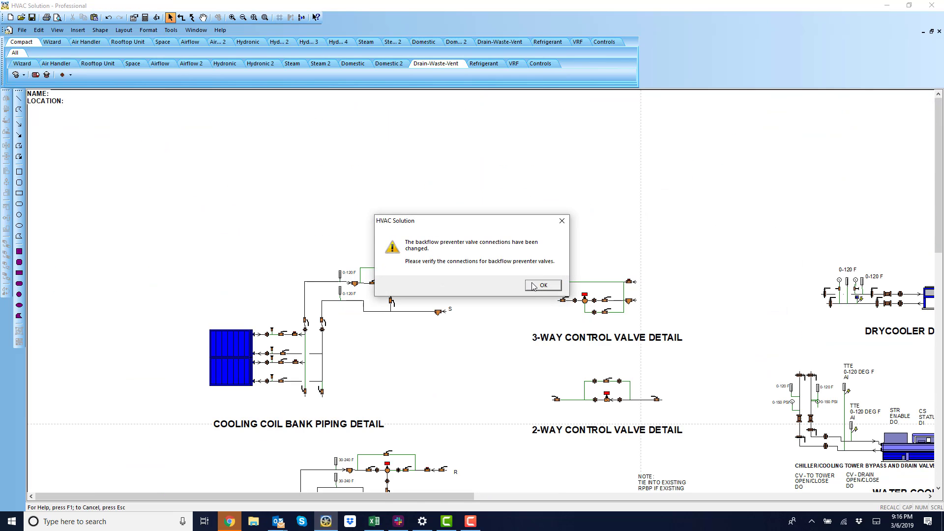
Step: Dismiss the backflow preventer connection warning on the Hydronic Details sheet
click(541, 285)
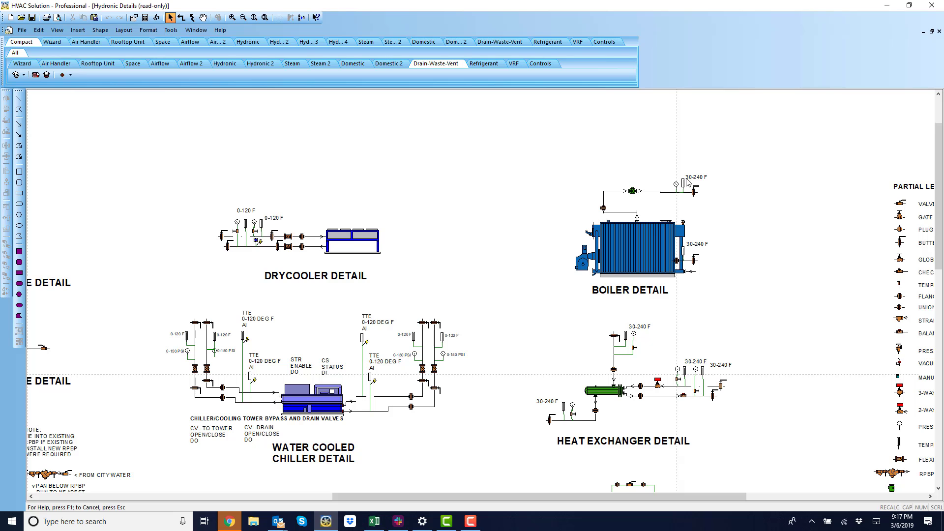
mouse_move(535, 246)
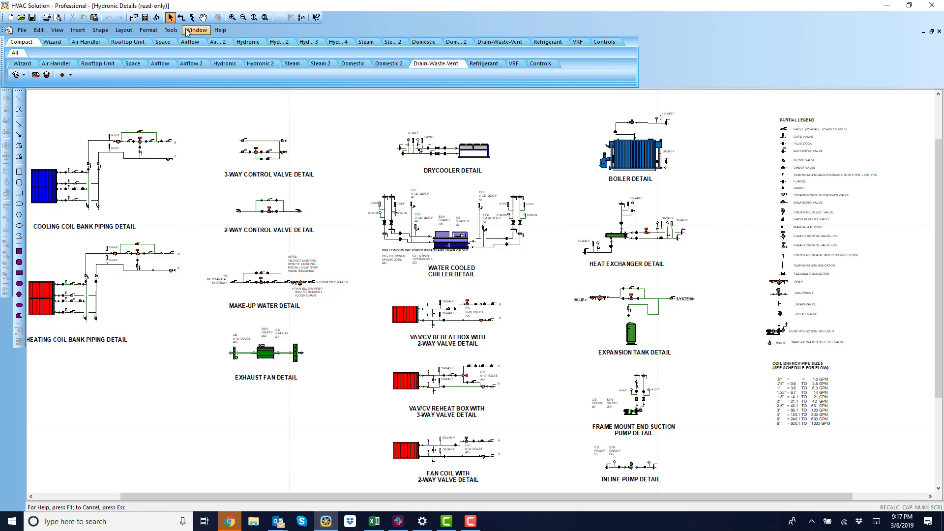
mouse_move(171, 30)
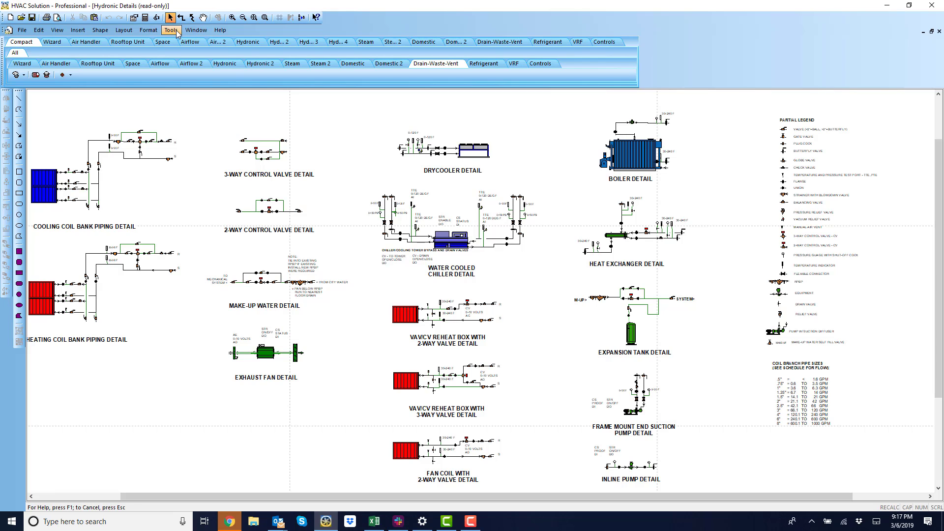
Step: Switch back to the Clinic Fan Coils schematic
click(195, 30)
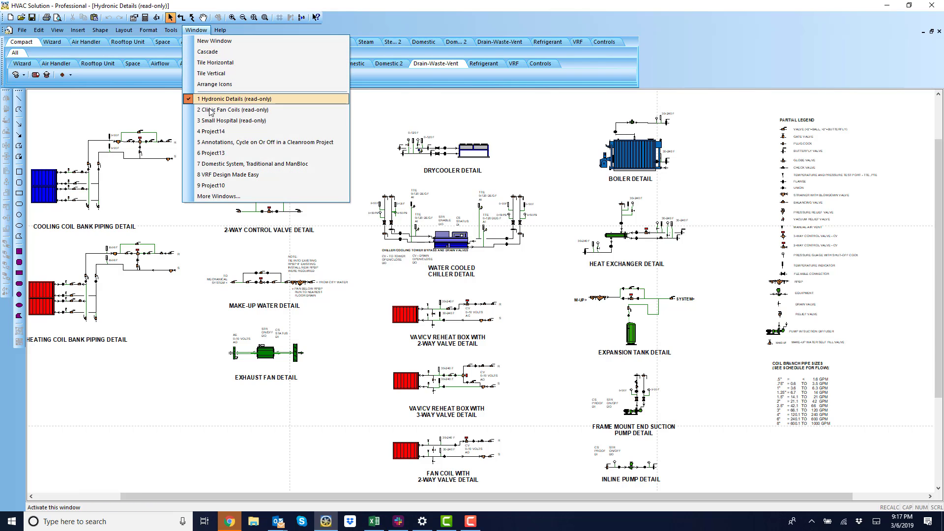
click(233, 109)
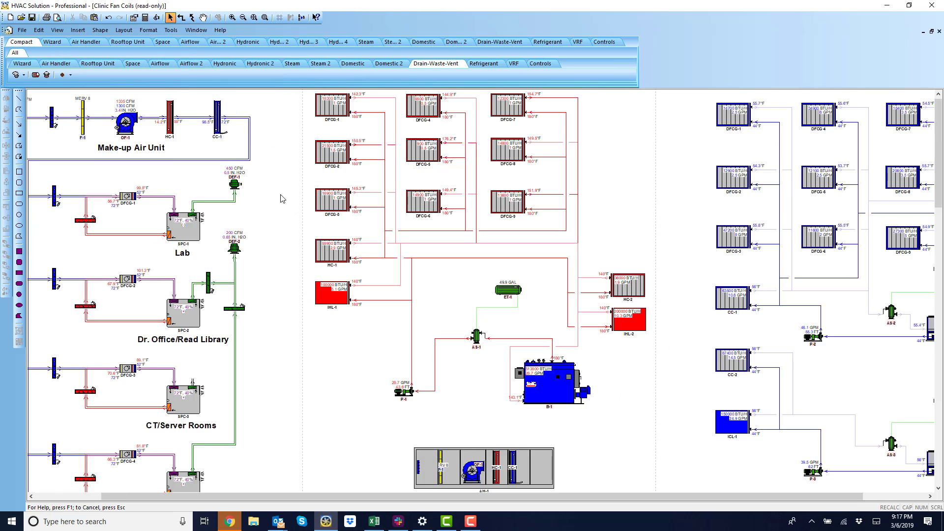
scroll(down, 3)
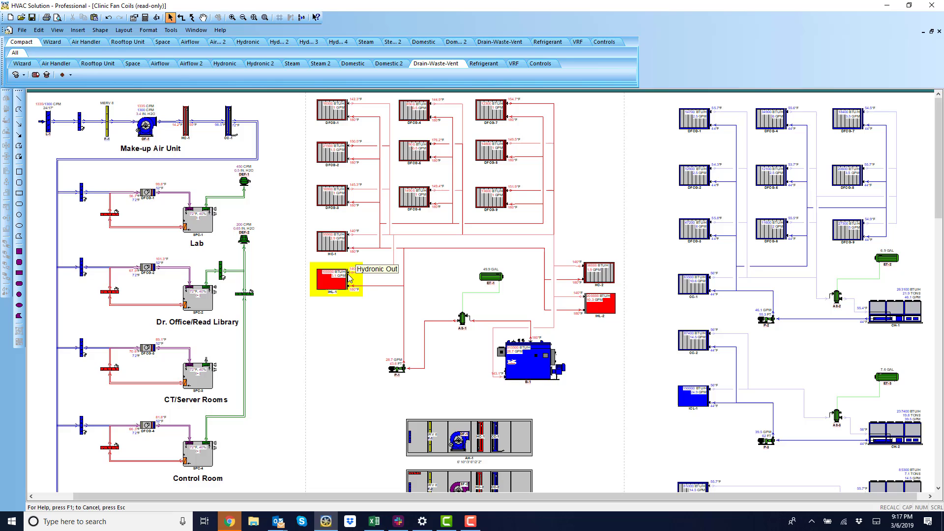
mouse_move(367, 209)
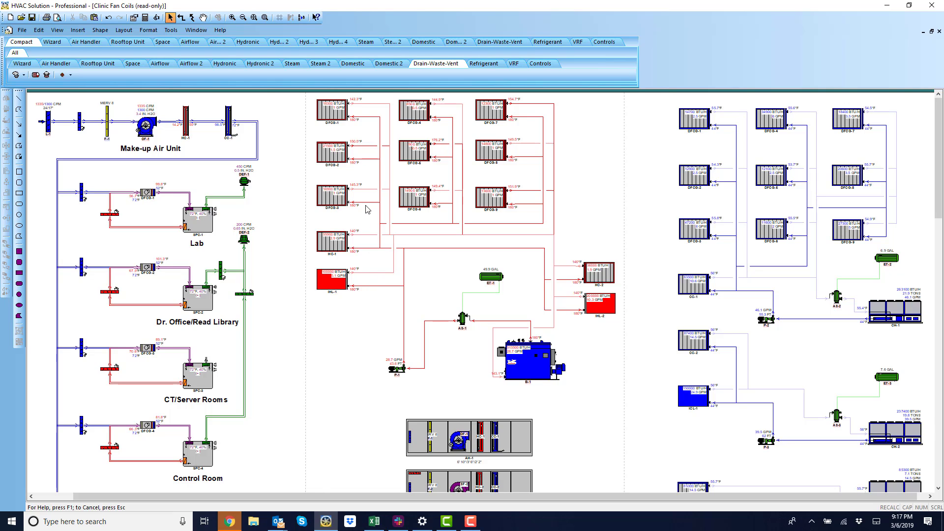
Step: Open the Chiller, Air-Cooled example from Parts > Chiller
click(335, 193)
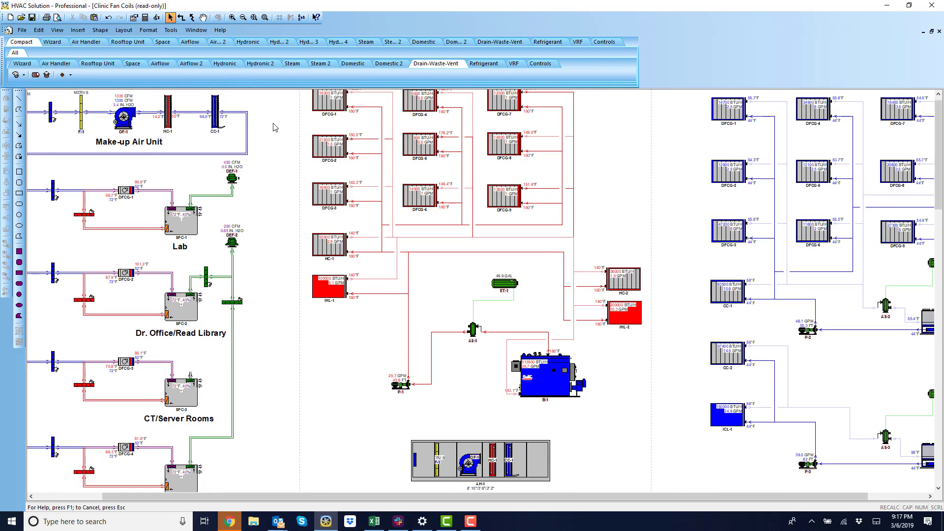
click(260, 64)
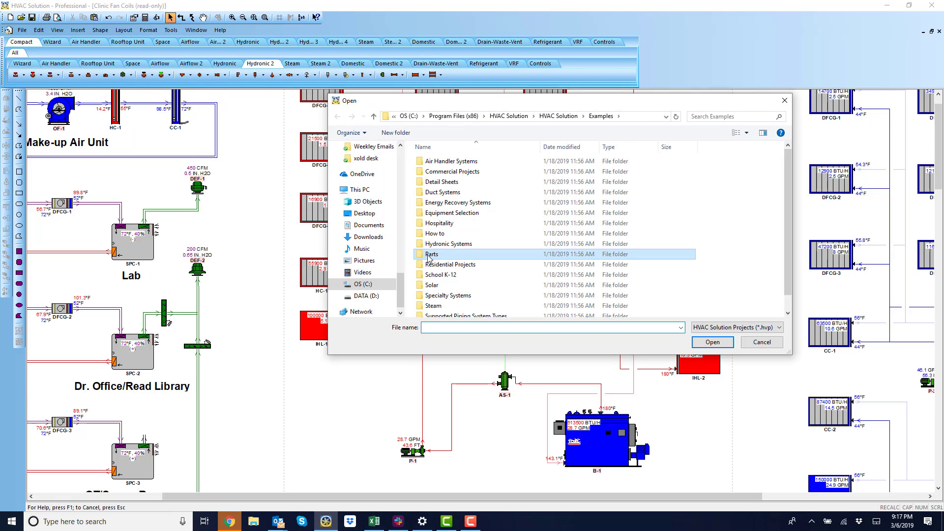
double_click(431, 254)
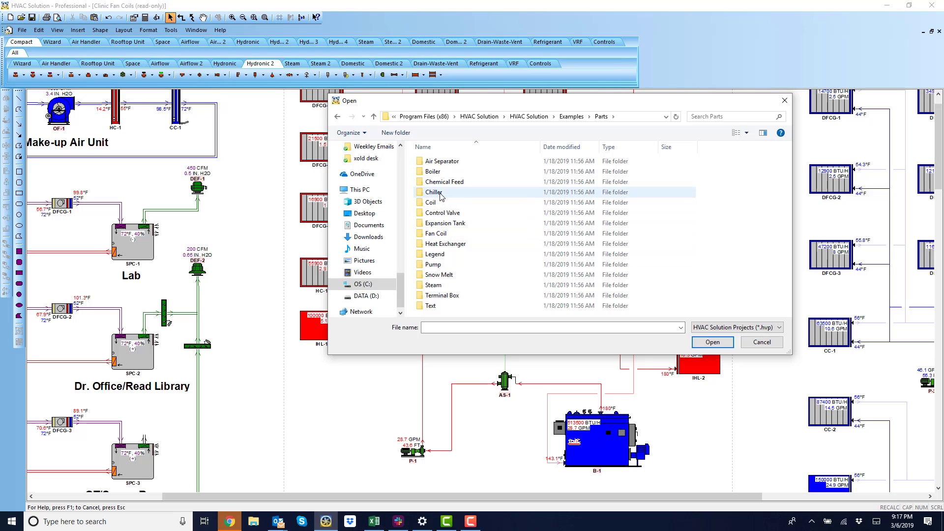
double_click(434, 191)
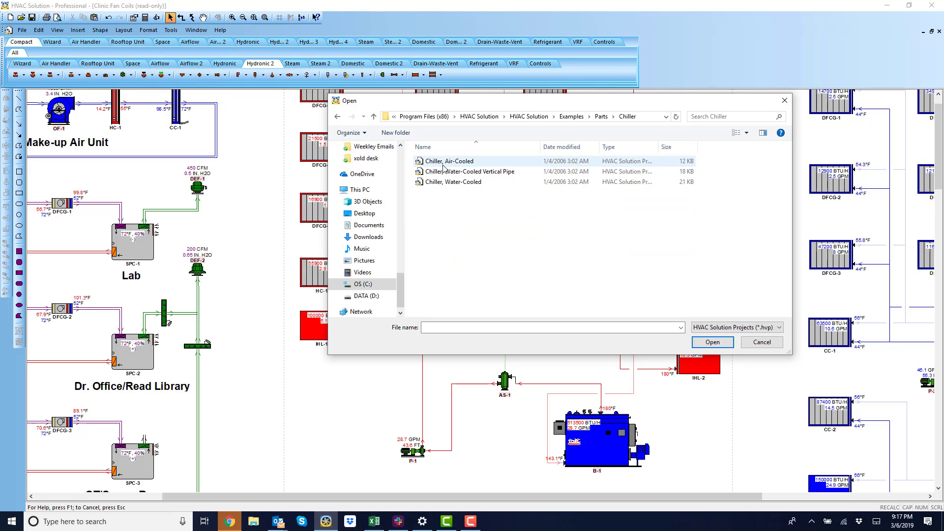
double_click(448, 160)
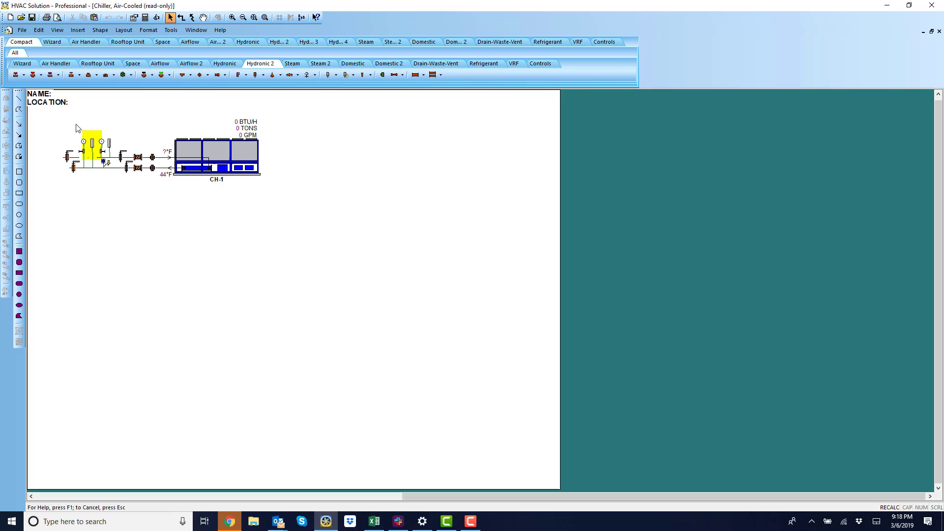
Step: Select chiller CH-1 with its piping and call up Paste on Clinic Fan Coils
click(211, 156)
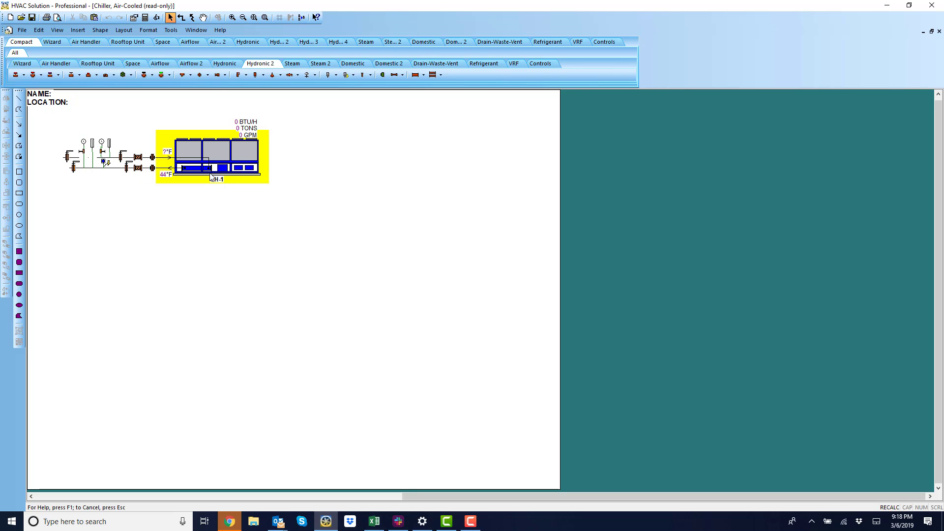
click(211, 157)
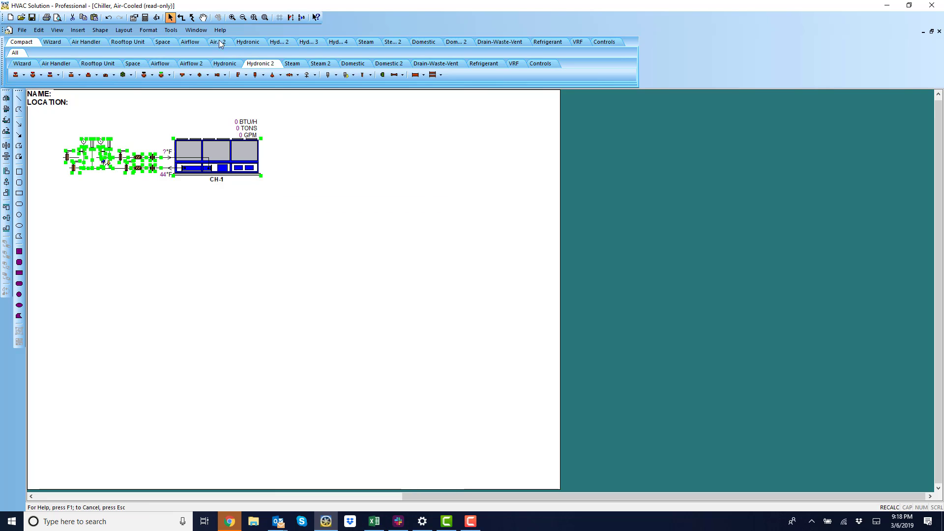
click(196, 29)
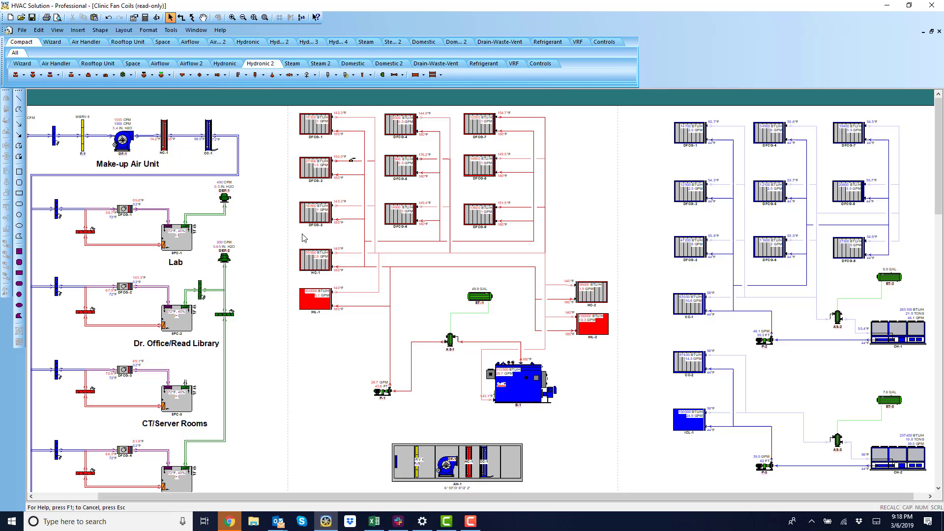
right_click(538, 361)
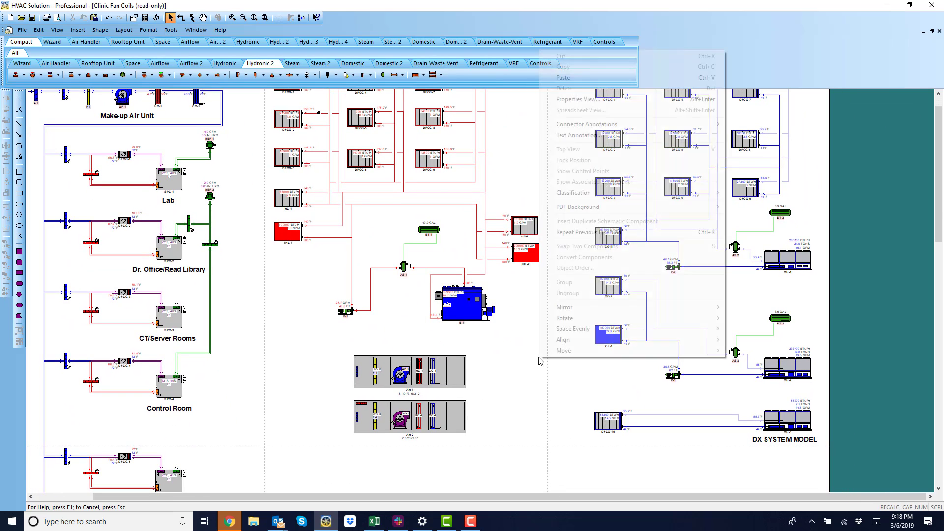